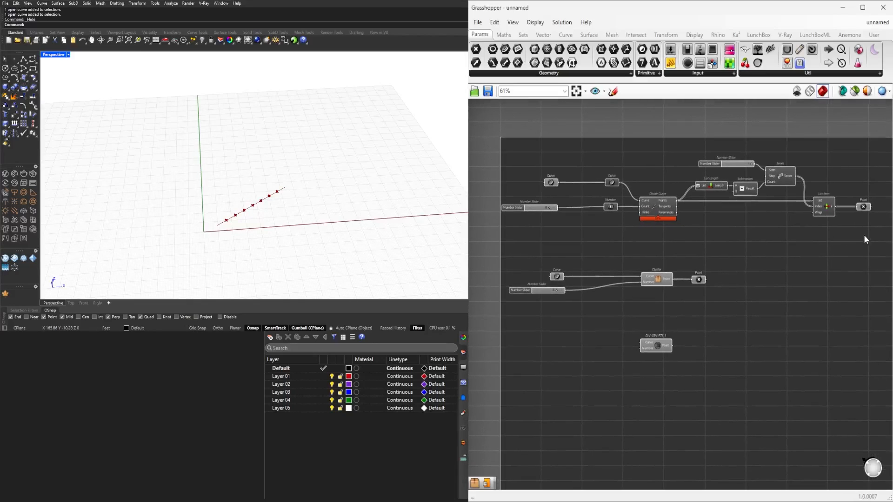
Review the finished cluster and show the saved point-division object on the User tab.
click(863, 206)
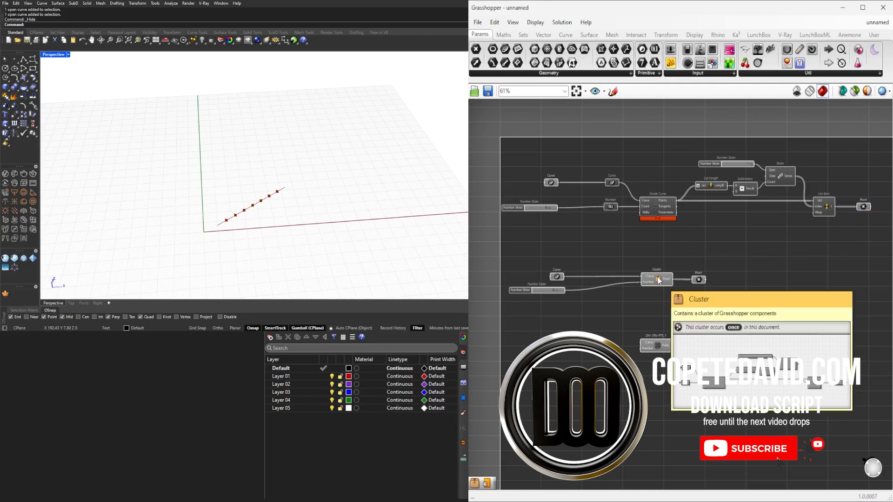
click(657, 279)
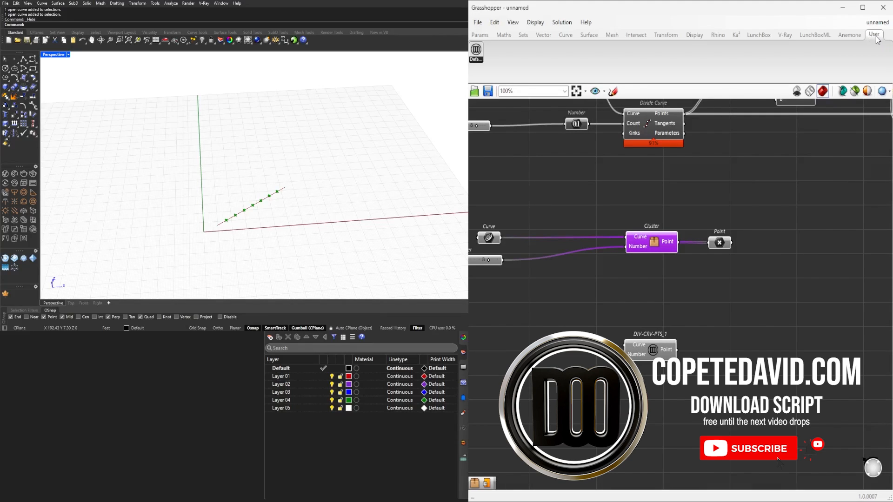
scroll(down, 3)
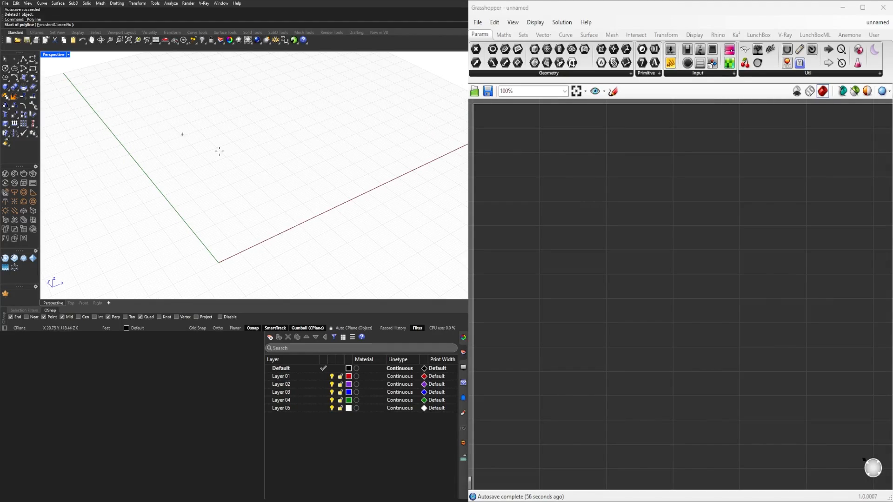
Draw a polyline in Rhino and set it as the one curve of a Curve parameter.
click(232, 244)
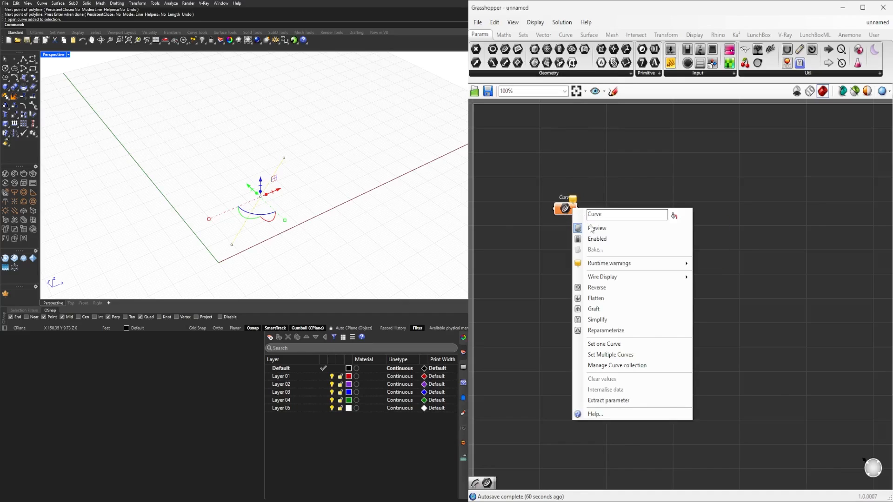
click(423, 205)
text(DIVI)
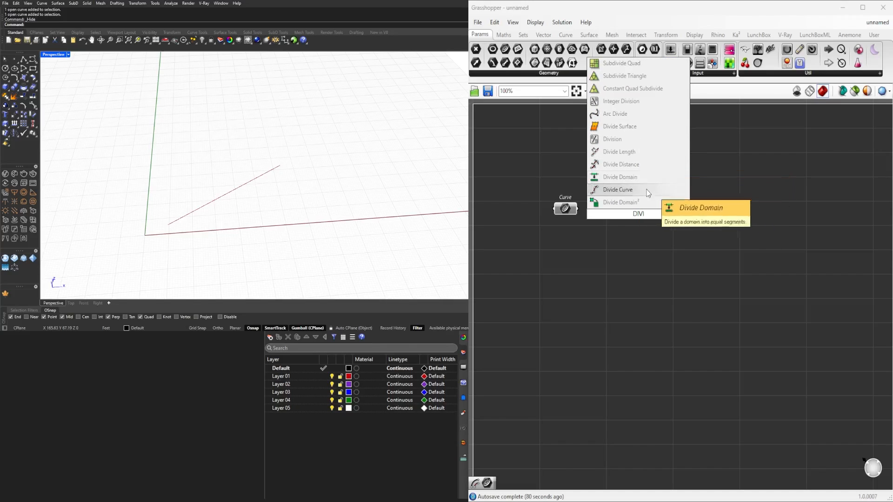
Place Divide Curve and wire the referenced line into it for 8 slider-driven segments.
click(618, 190)
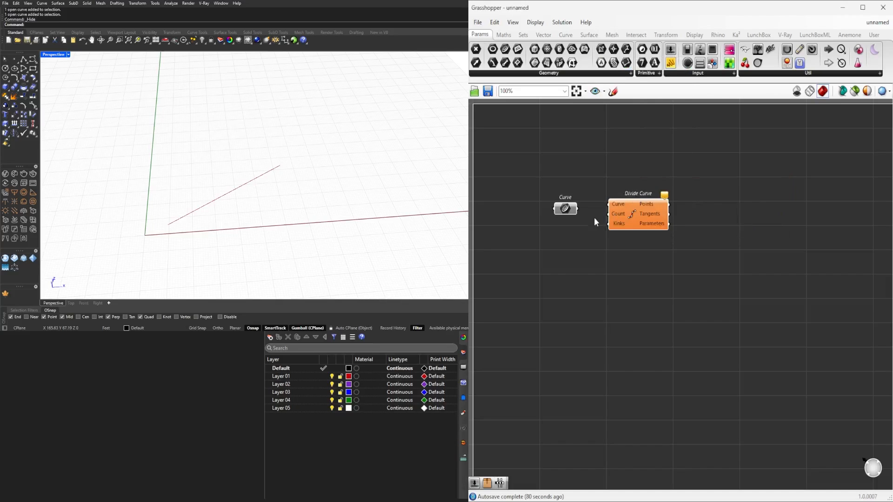
drag(575, 207, 608, 204)
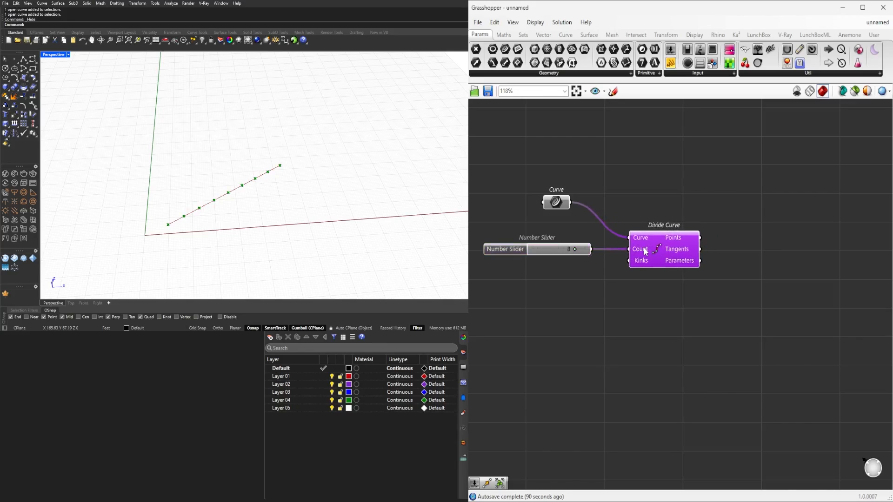
mouse_move(175, 239)
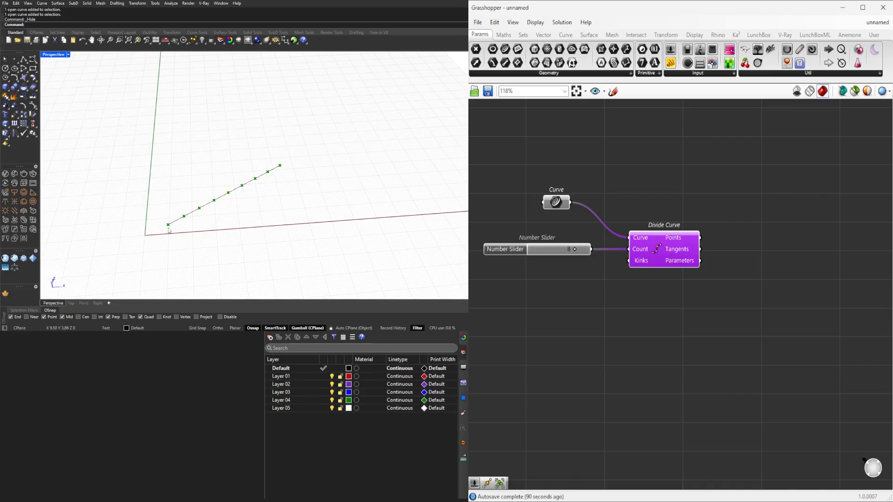
mouse_move(244, 182)
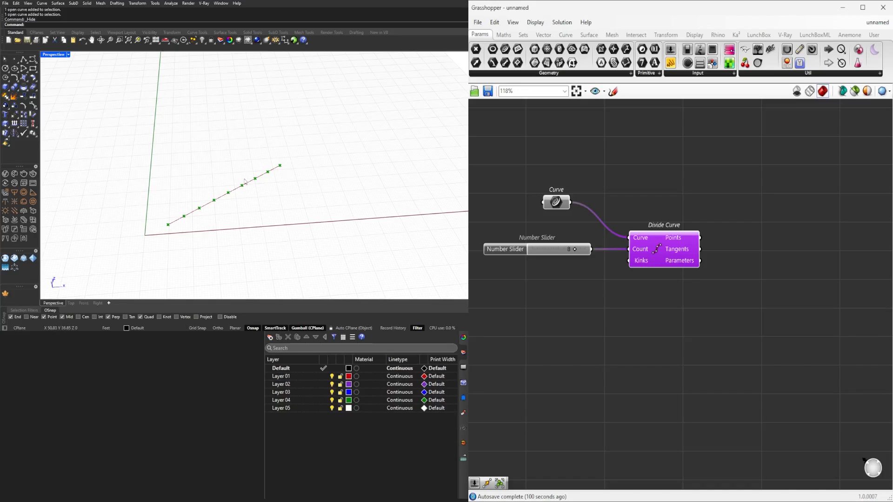
mouse_move(182, 223)
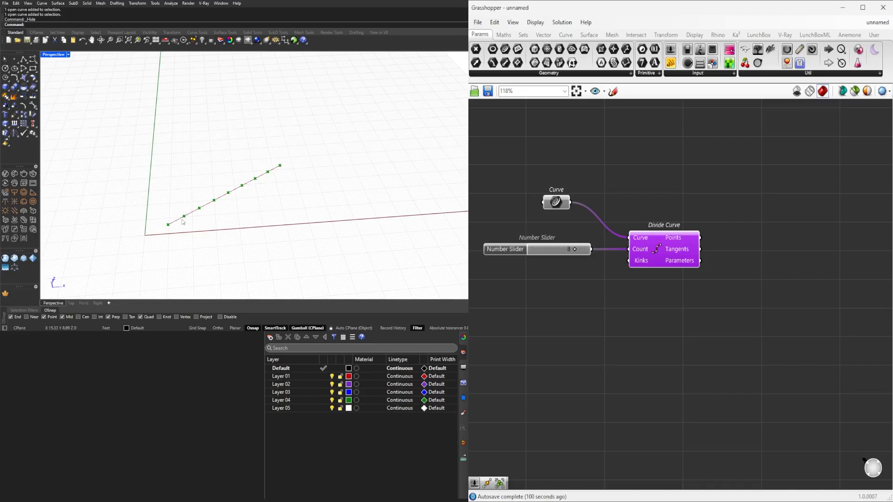
mouse_move(183, 221)
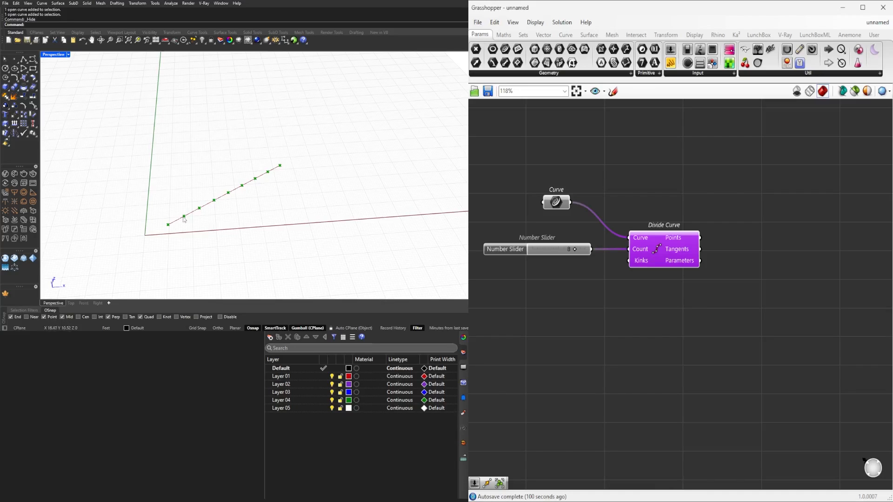
mouse_move(181, 225)
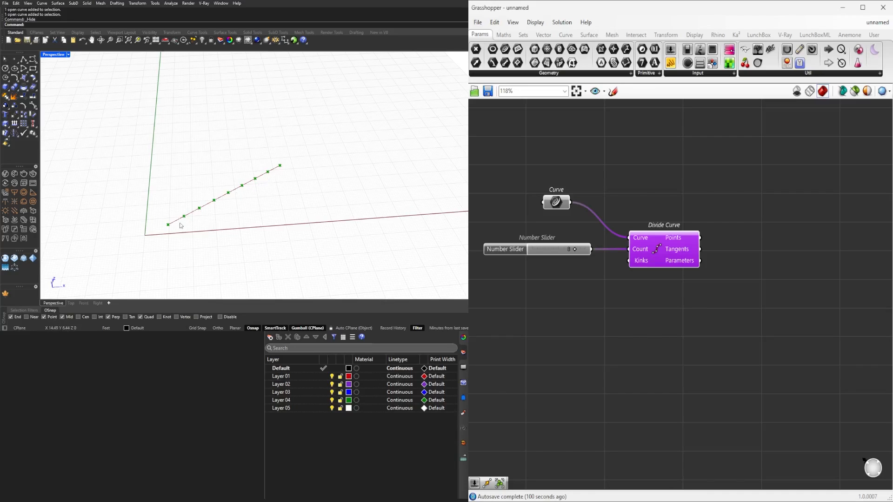
mouse_move(239, 170)
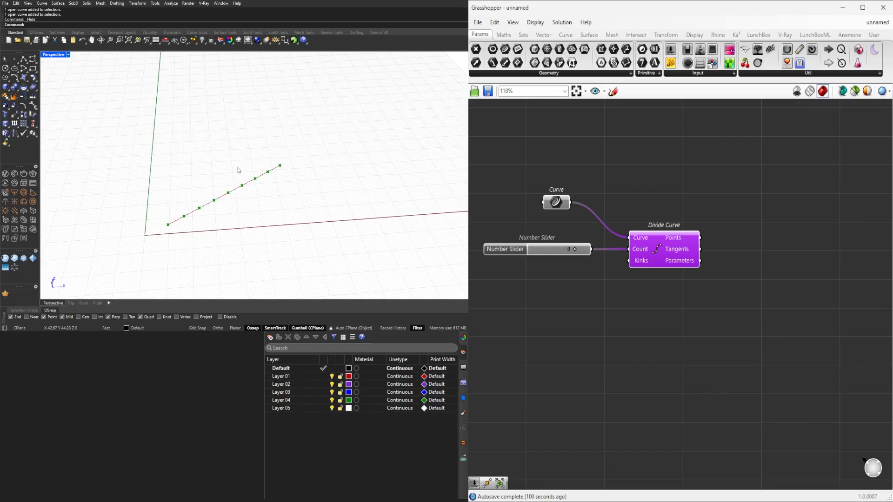
mouse_move(636, 180)
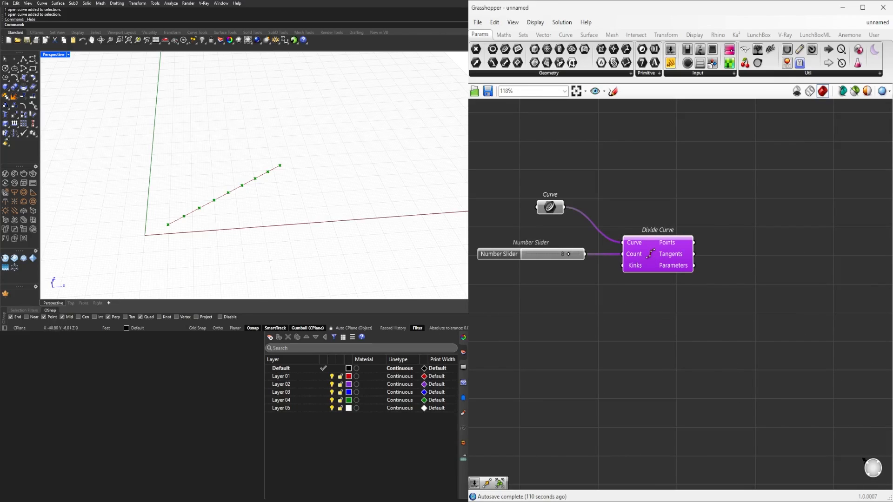
mouse_move(614, 268)
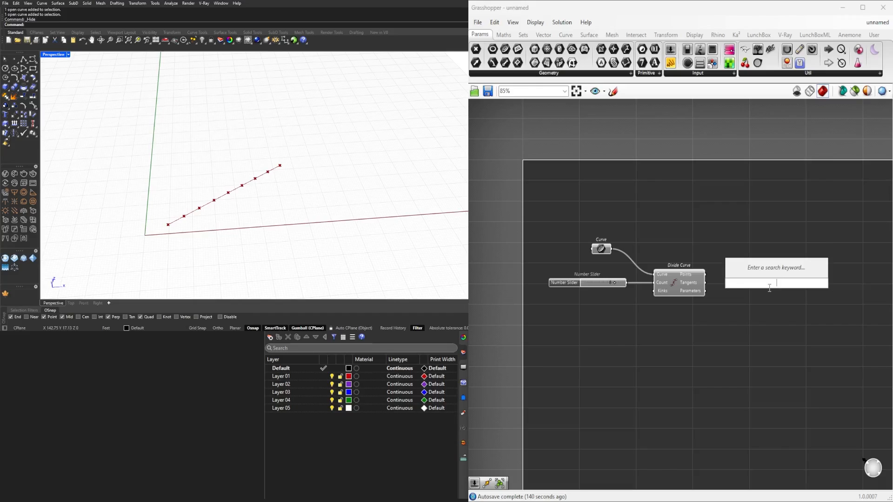
Add List Item and List Length components from the canvas search.
text(ITEM)
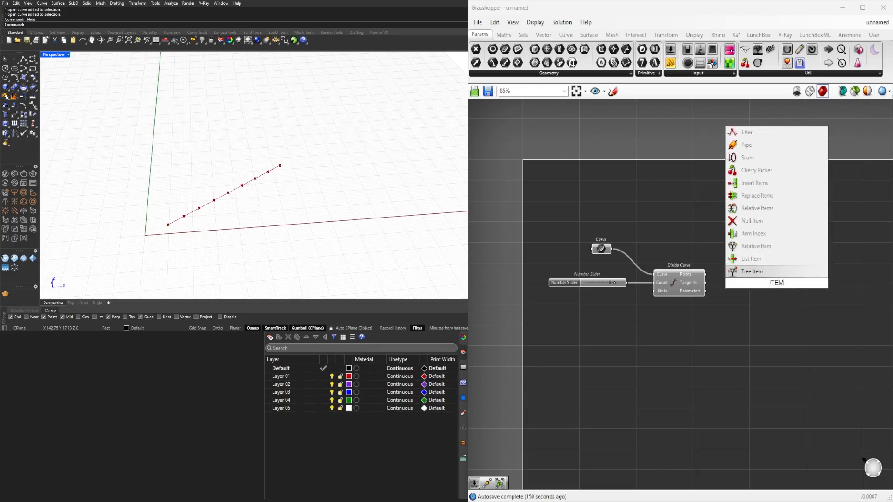
mouse_move(750, 260)
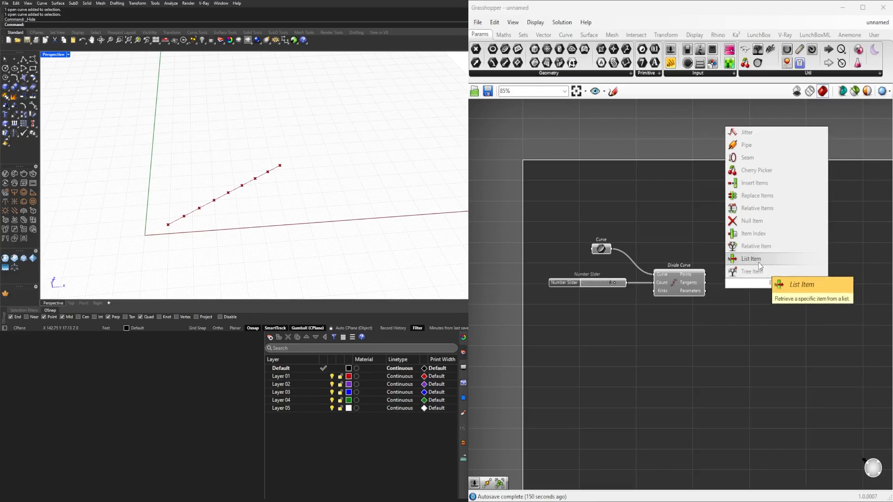
click(751, 259)
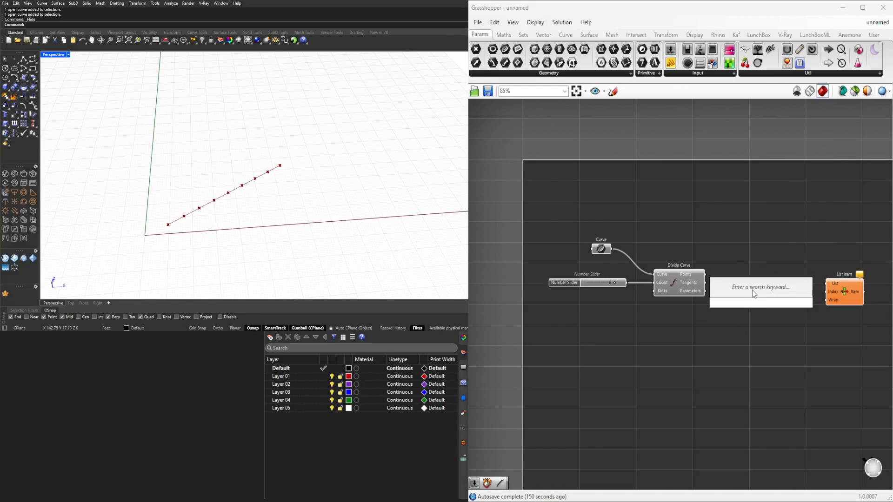
text(LENG)
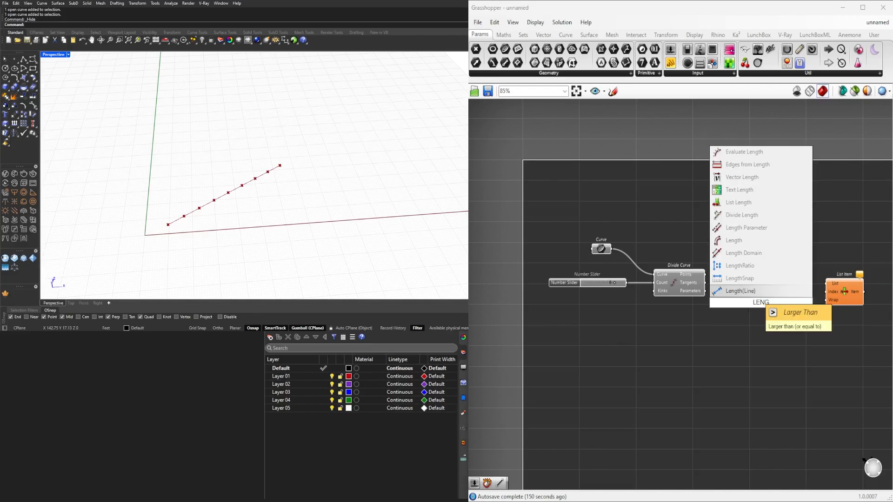
click(738, 202)
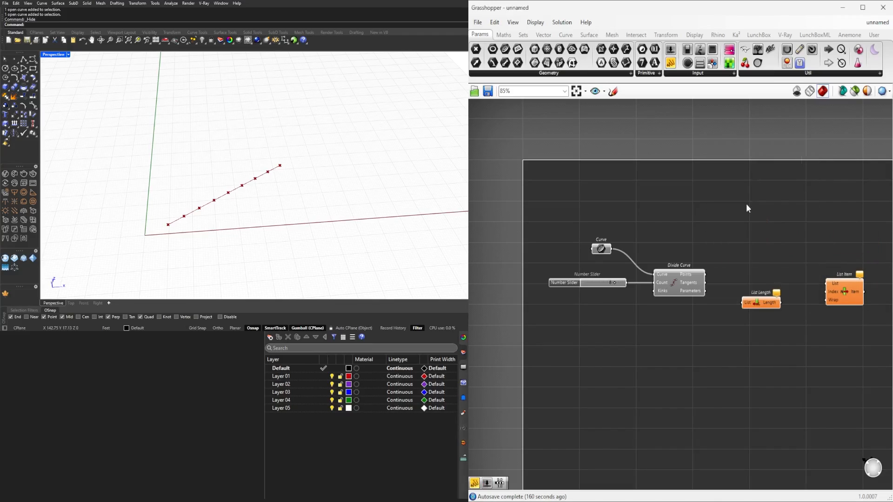
mouse_move(769, 309)
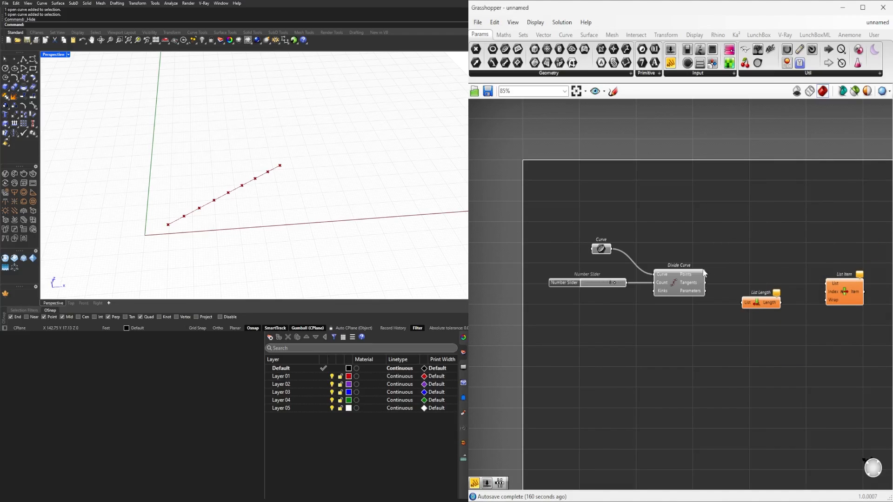
Wire the Divide Curve points into List Length and position it beside the division.
drag(702, 275, 748, 302)
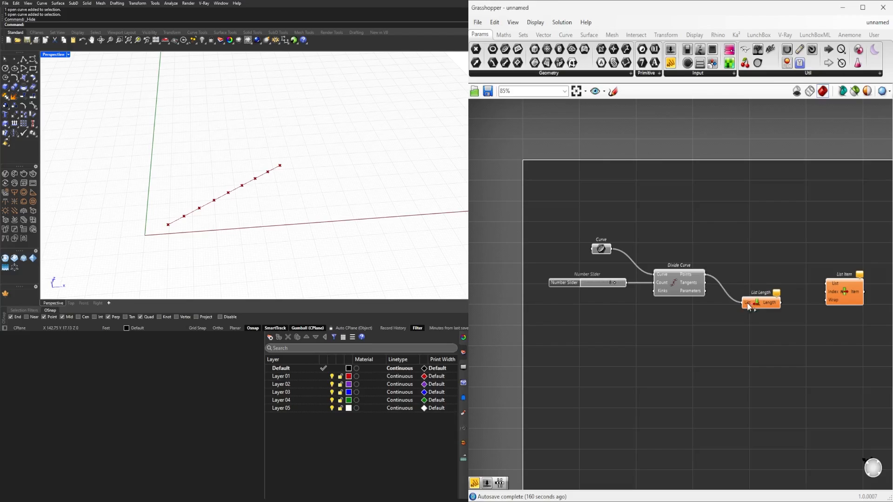
drag(763, 302, 749, 253)
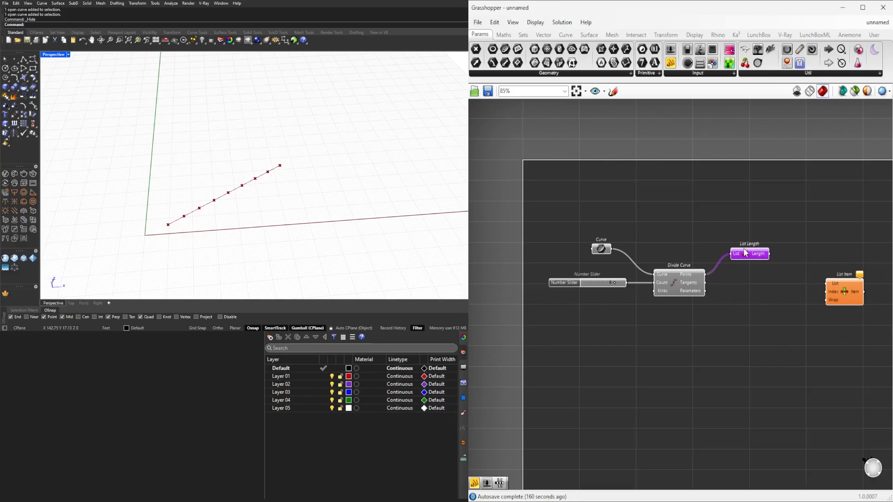
right_click(749, 253)
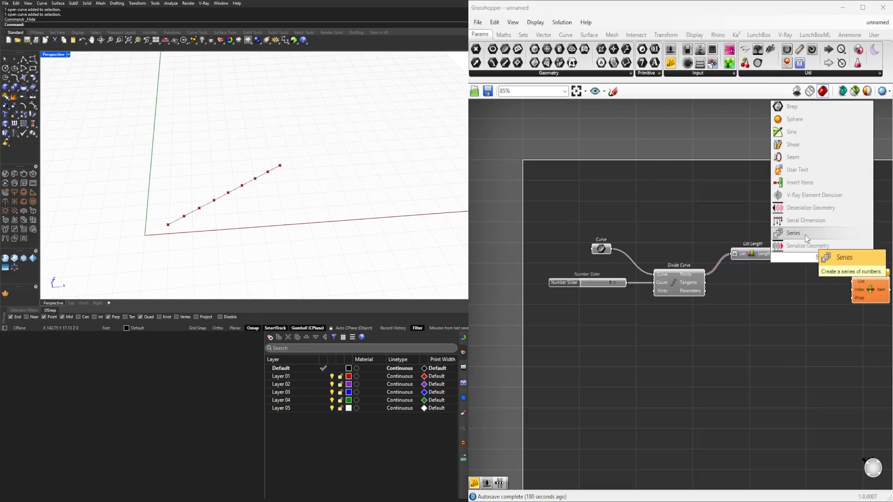
Place a Series component and a Subtraction component taking List Length's count as A.
click(793, 233)
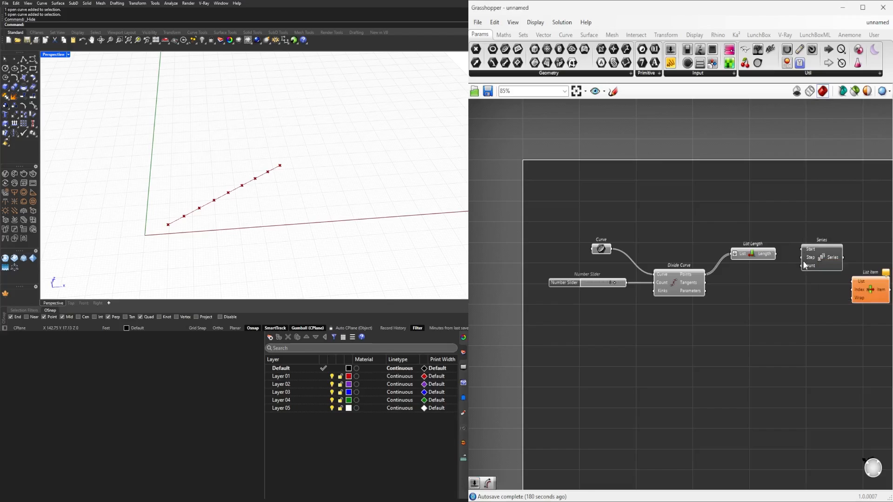
drag(822, 257, 860, 242)
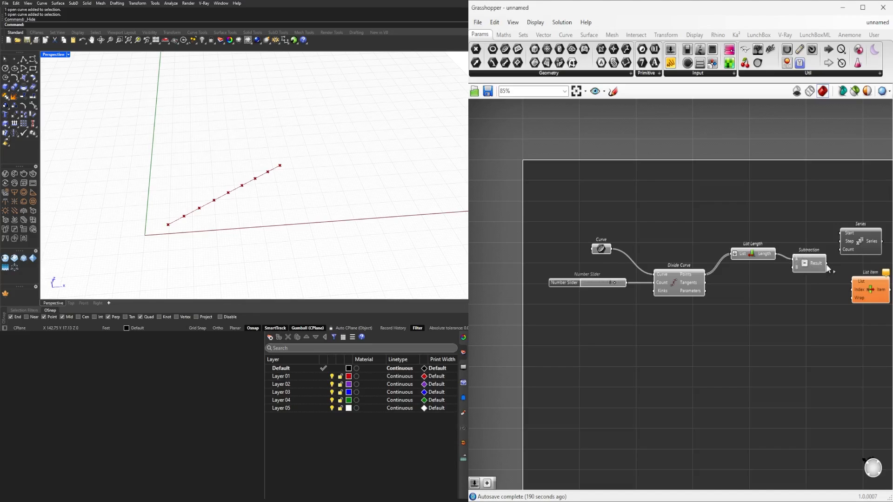
mouse_move(821, 268)
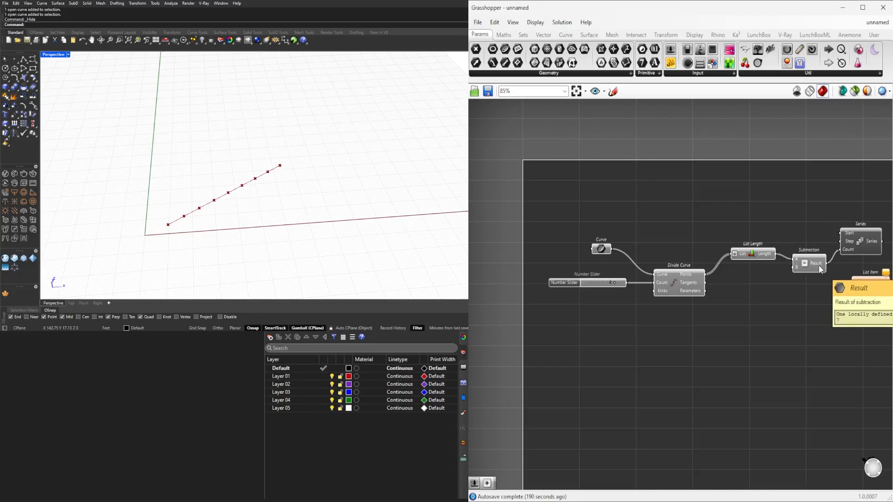
click(807, 258)
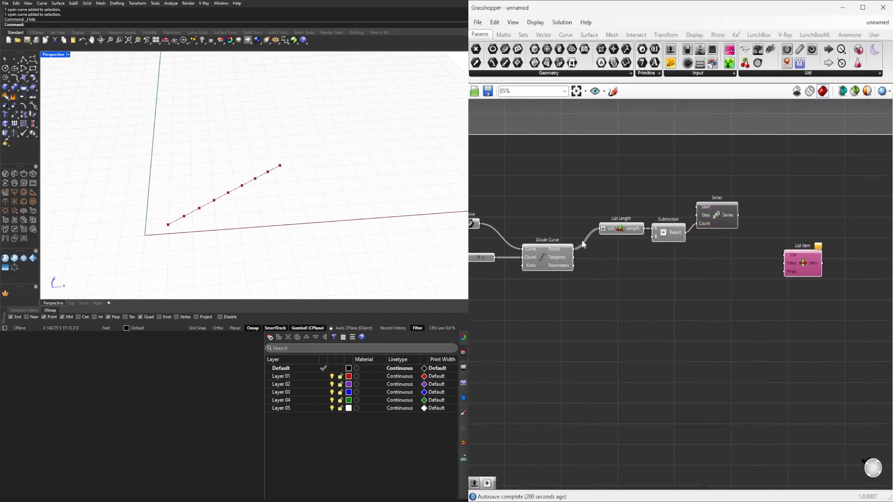
Wire the division points into List Item indexed by the Series to pick interior points.
drag(569, 244, 789, 260)
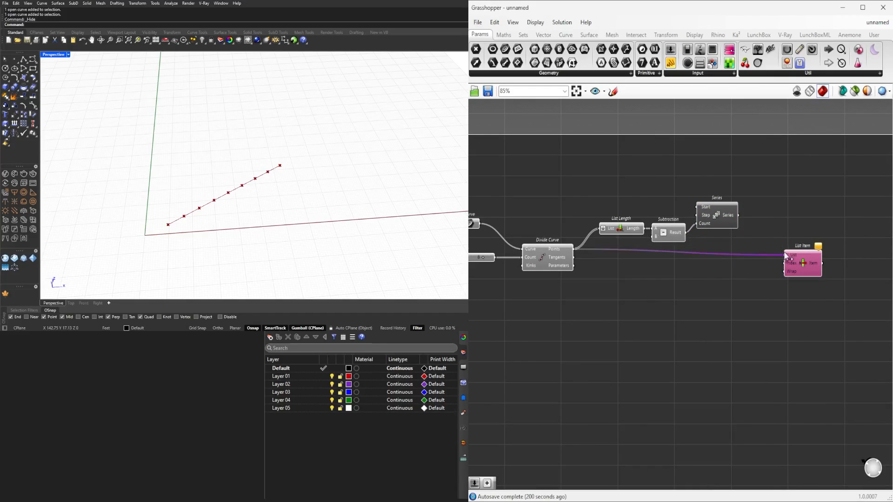
drag(802, 262, 826, 258)
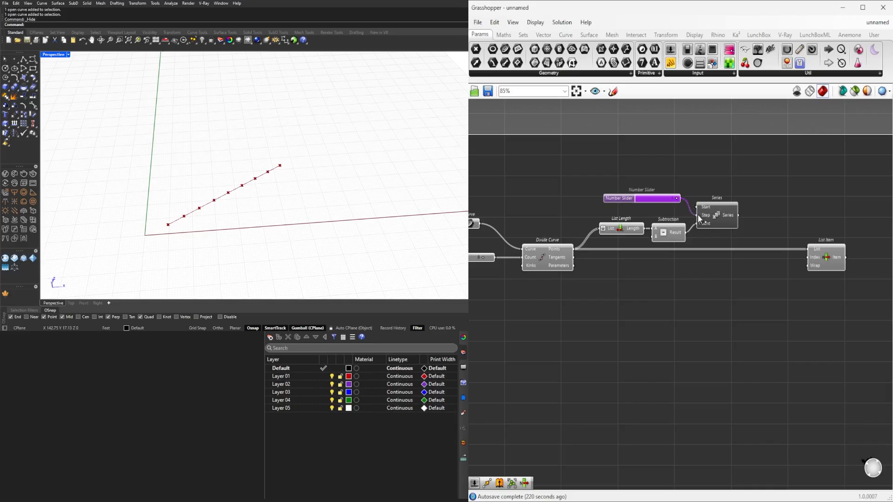
mouse_move(747, 222)
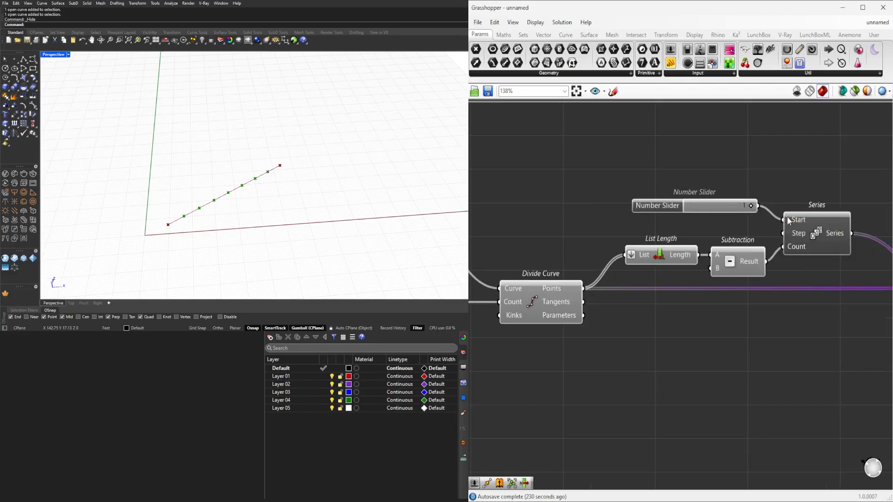
scroll(down, 3)
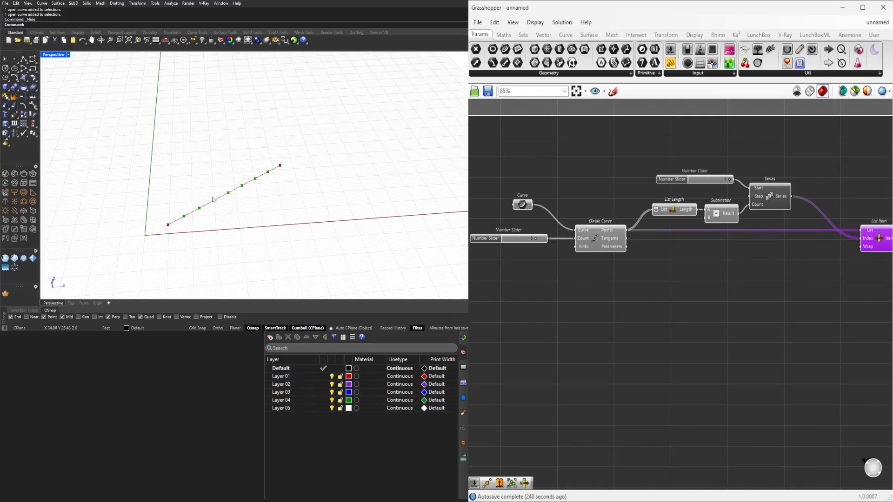
mouse_move(285, 166)
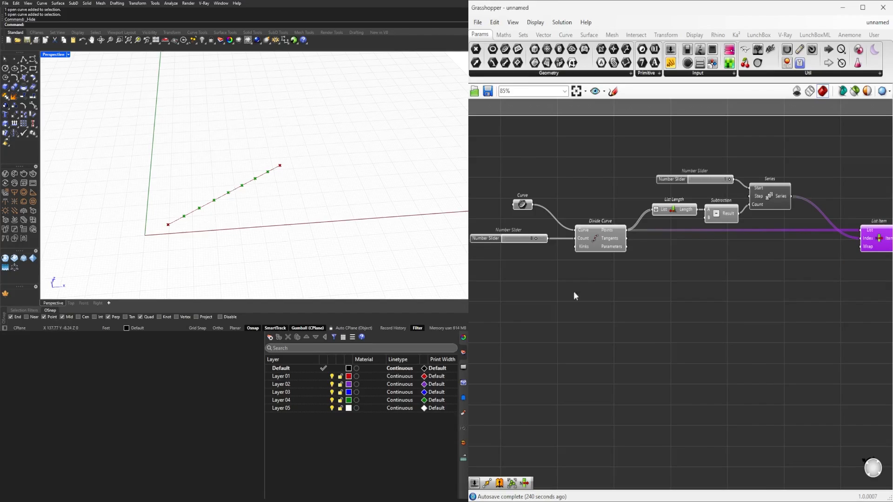
mouse_move(716, 221)
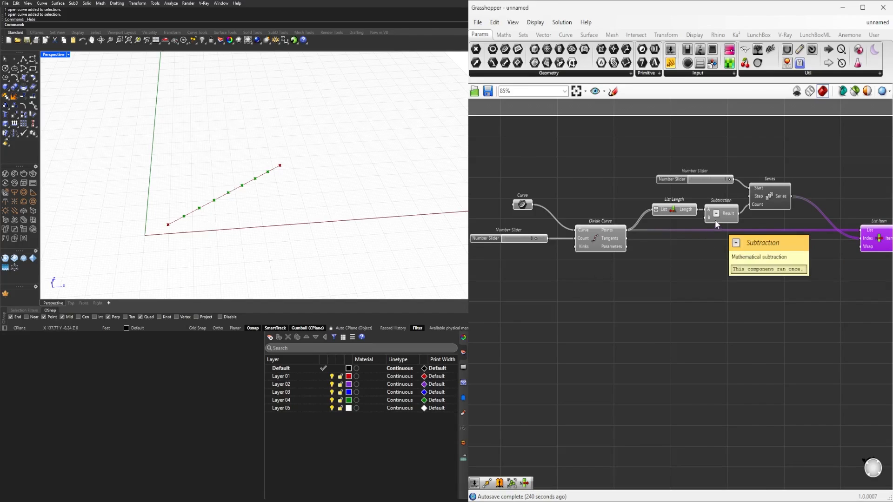
mouse_move(233, 191)
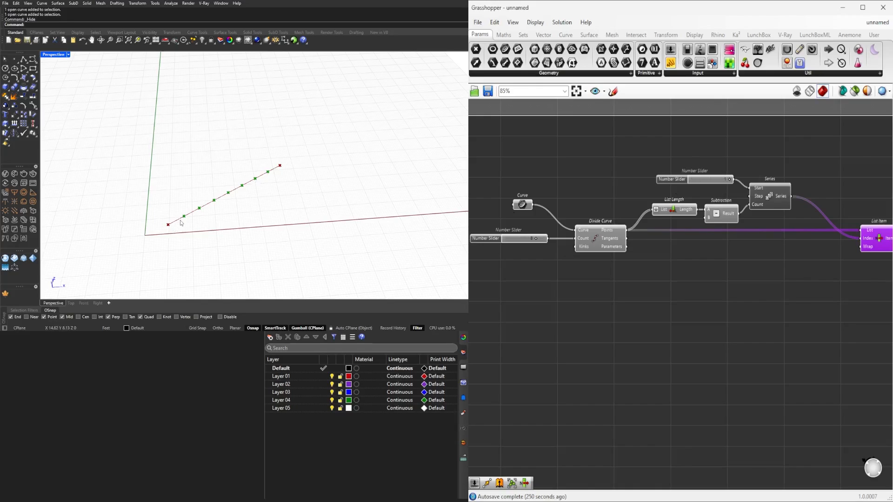
mouse_move(210, 212)
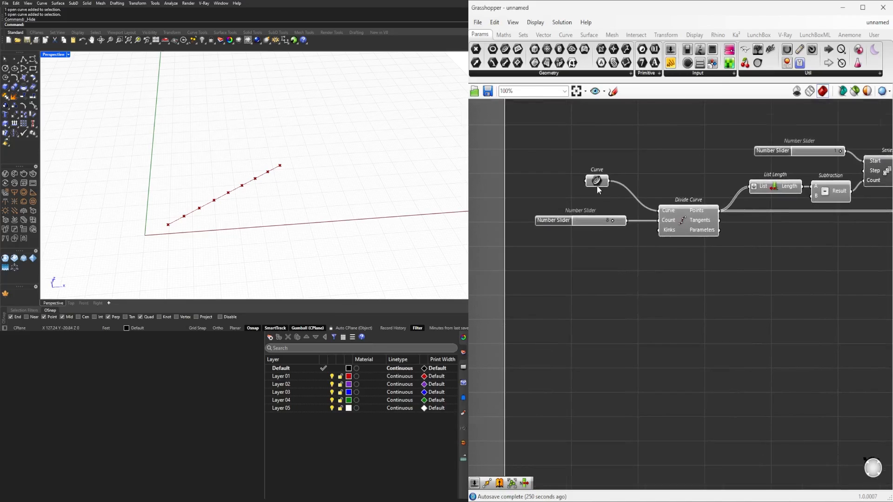
Add Curve and Number params and drop them inline on the curve and count wires.
scroll(down, 3)
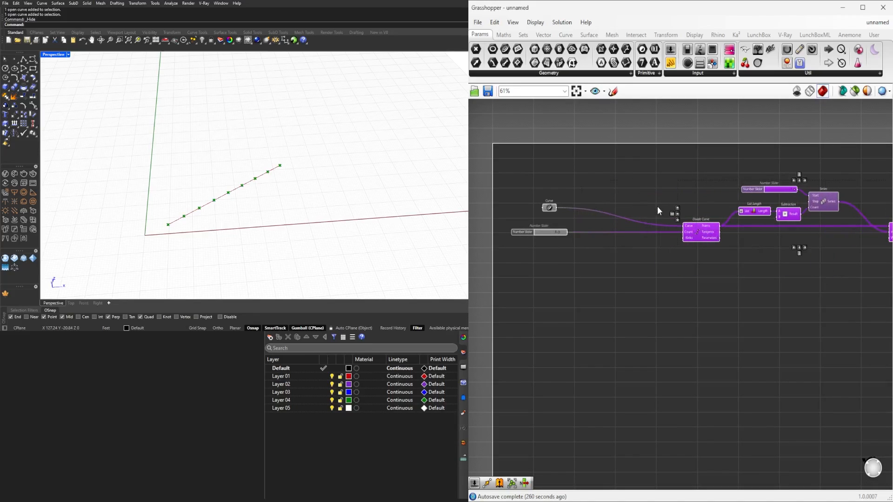
double_click(654, 198)
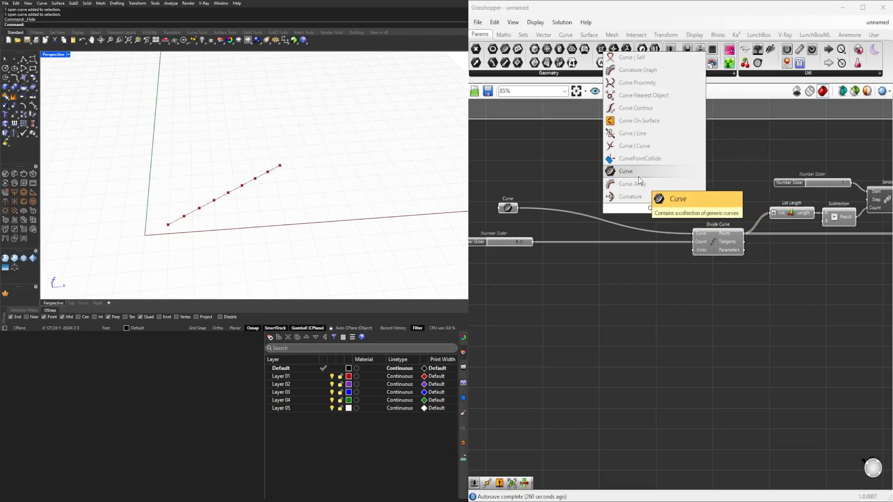
click(625, 171)
text(NU)
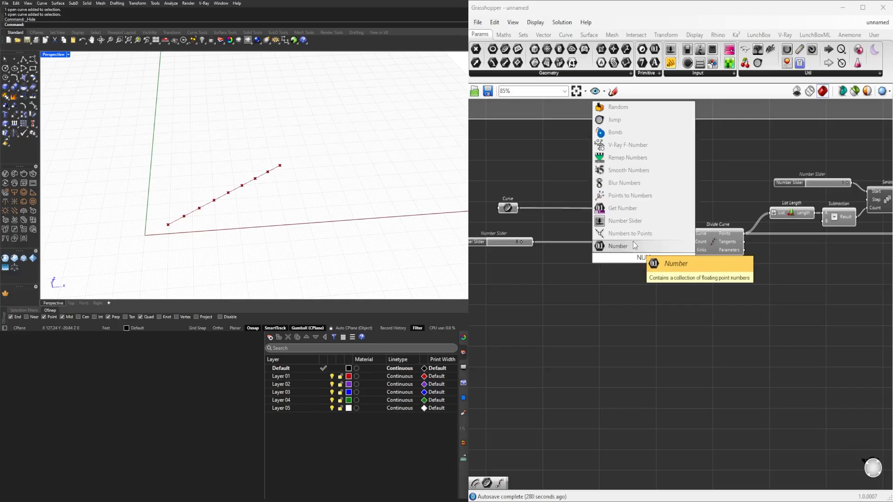
click(618, 245)
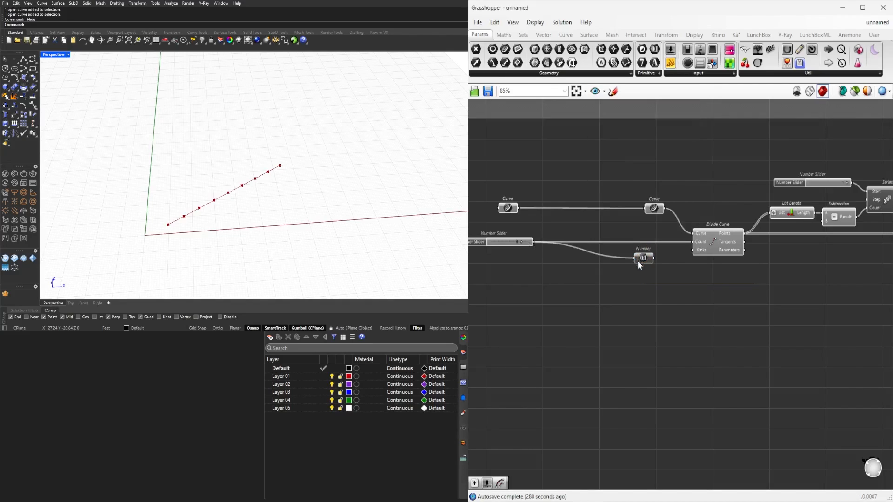
drag(651, 257, 689, 249)
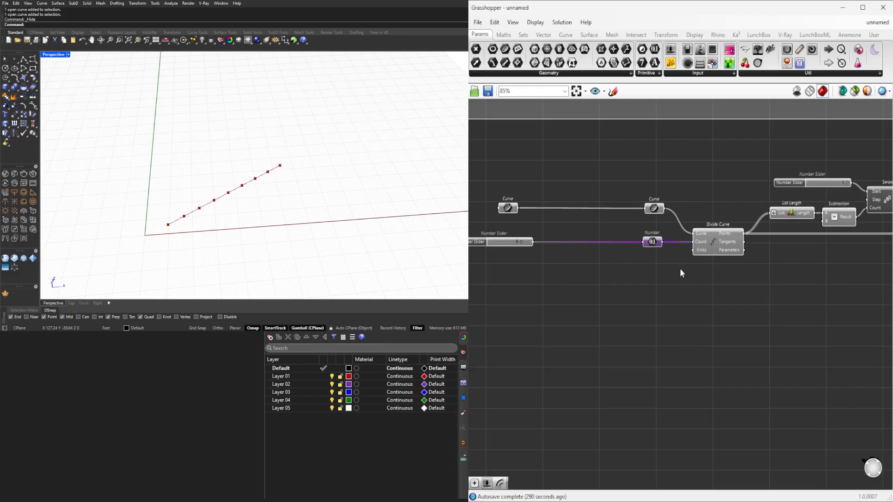
scroll(down, 3)
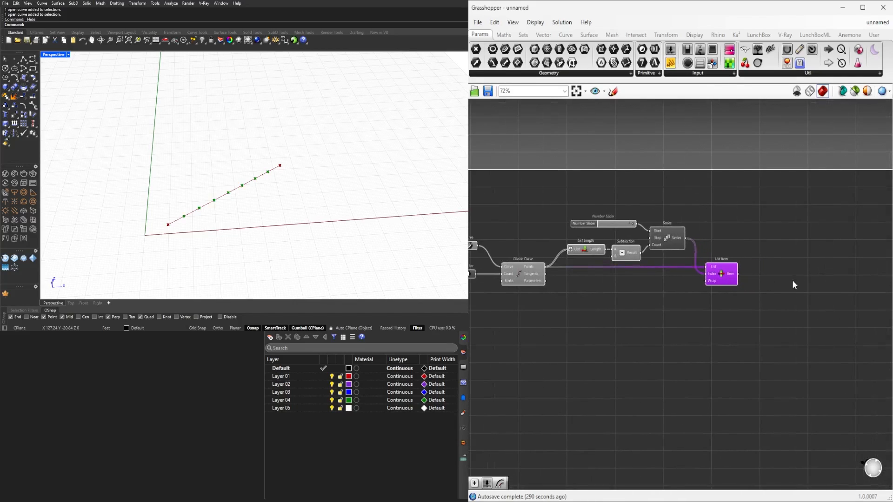
Add a Point parameter (POI) and feed it List Item's interior points.
text(POINT)
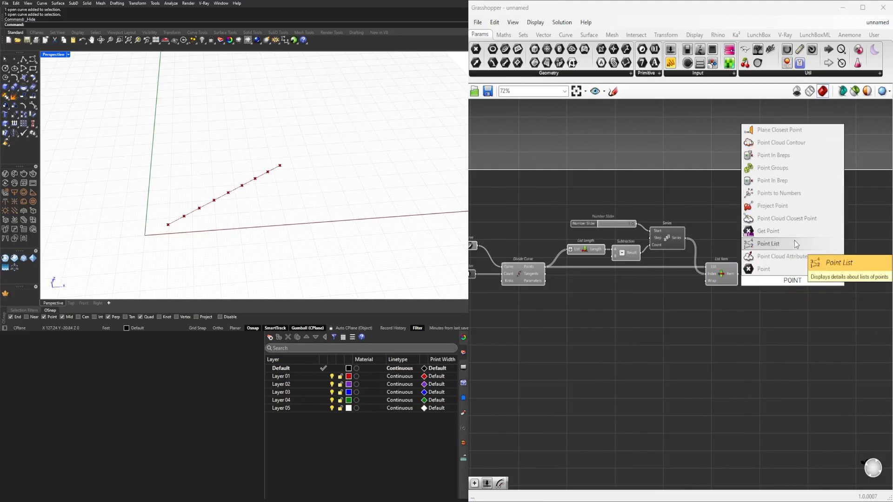
click(763, 269)
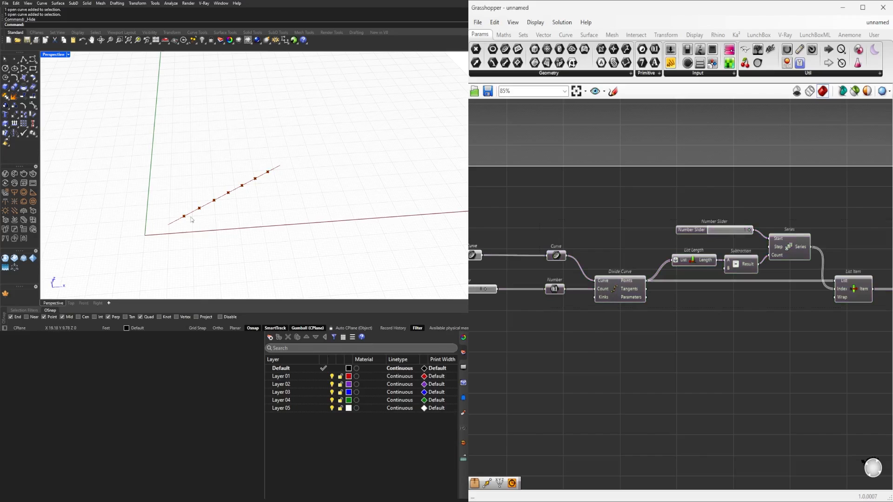
Collapse the inner components into one cluster wired to the Curve, slider and Point params.
scroll(down, 3)
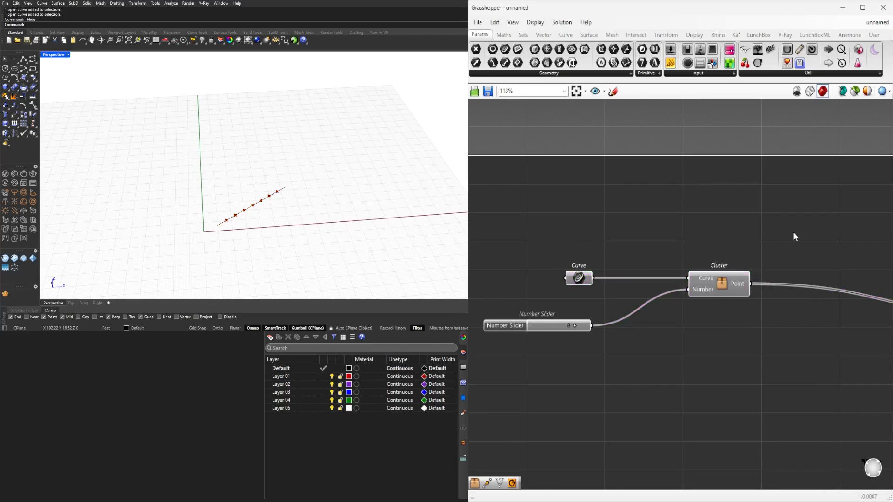
scroll(down, 3)
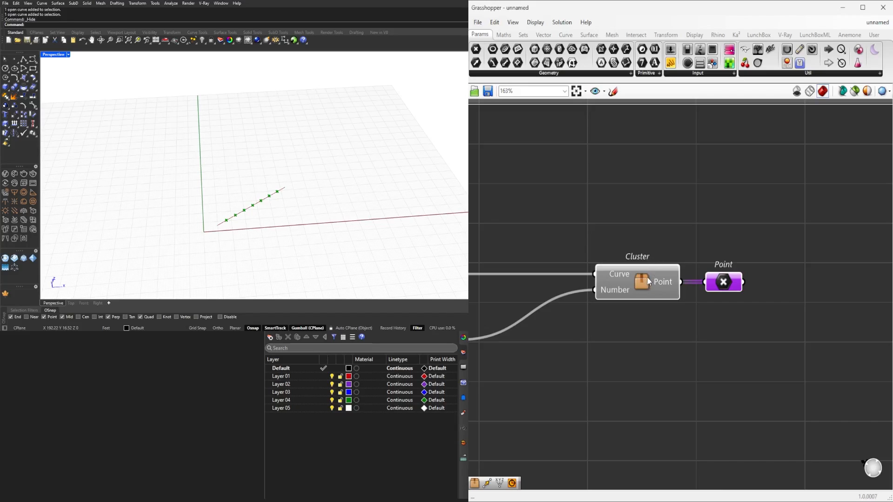
mouse_move(642, 279)
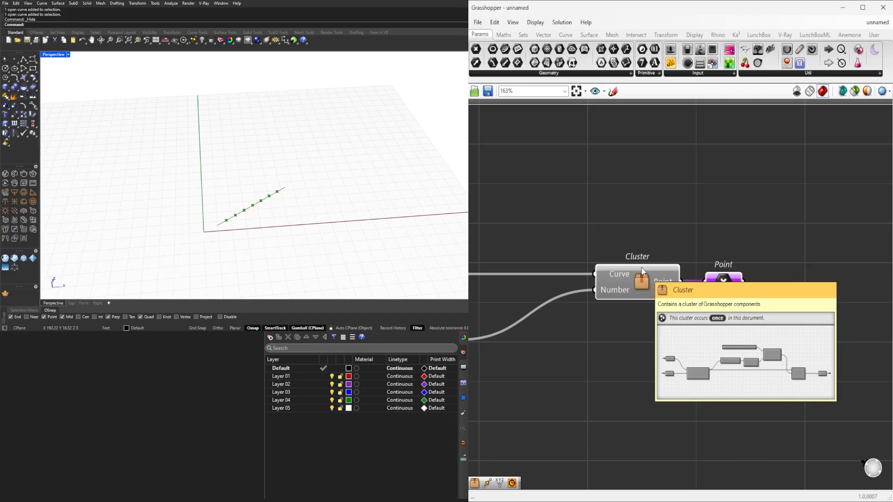
mouse_move(695, 178)
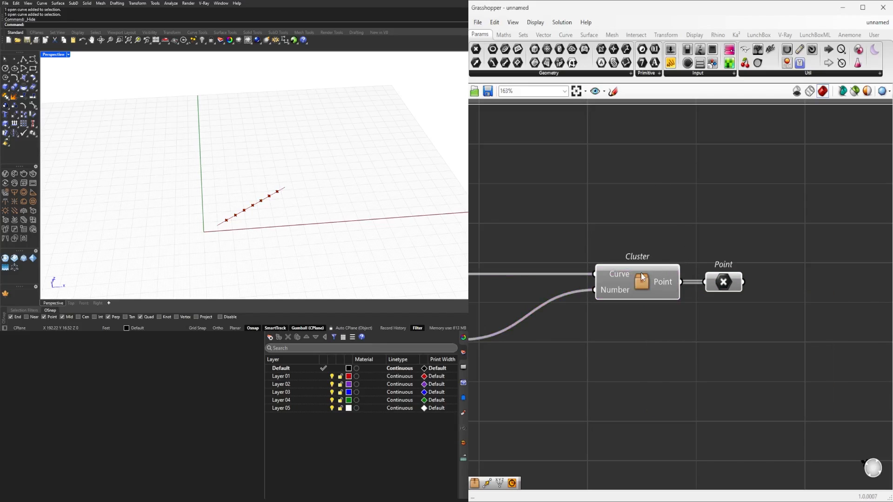
Create a user object from the cluster and file it under the User category.
right_click(636, 282)
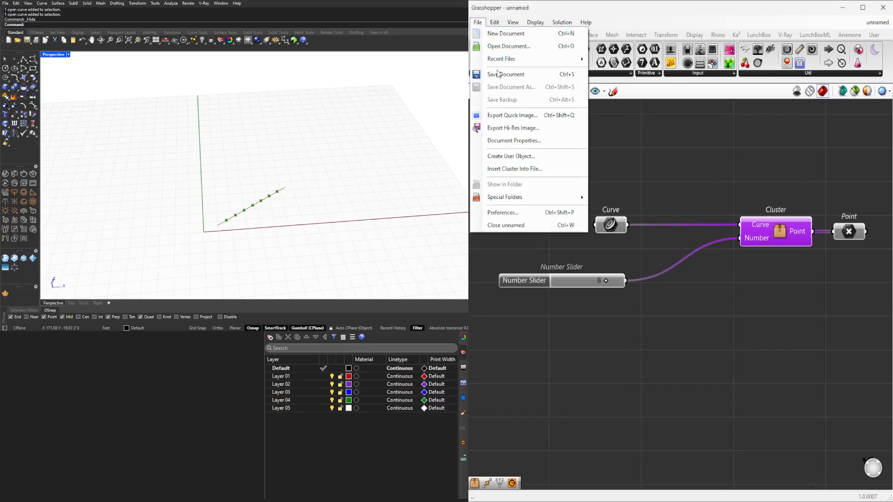
mouse_move(511, 156)
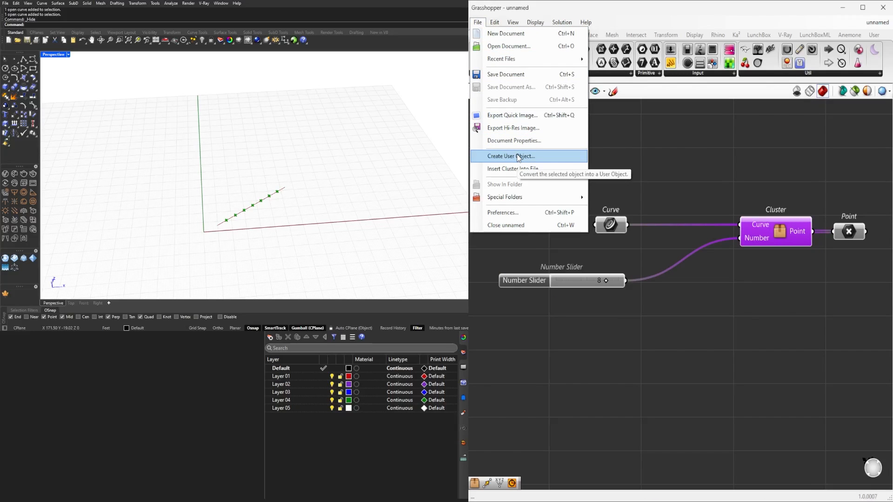
click(511, 156)
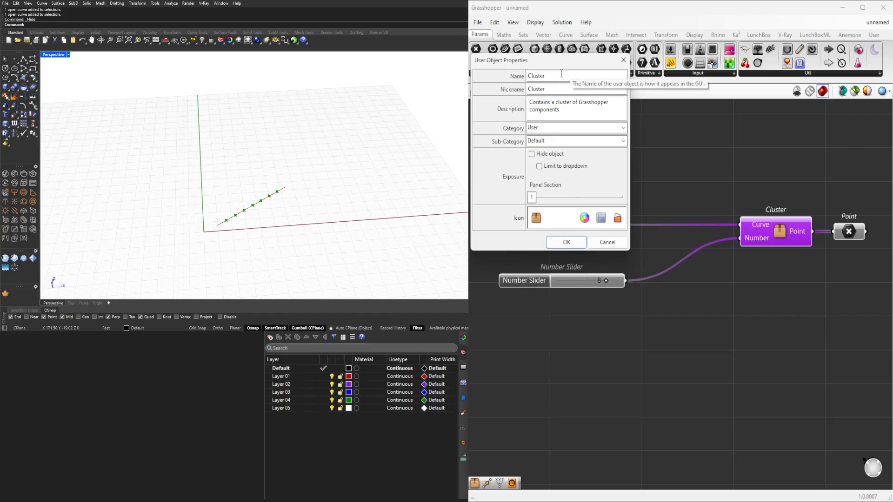
mouse_move(561, 90)
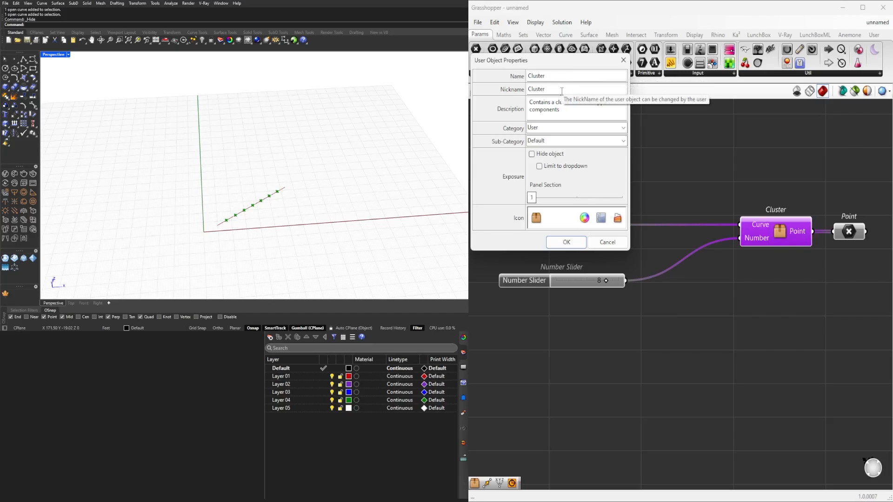
mouse_move(568, 105)
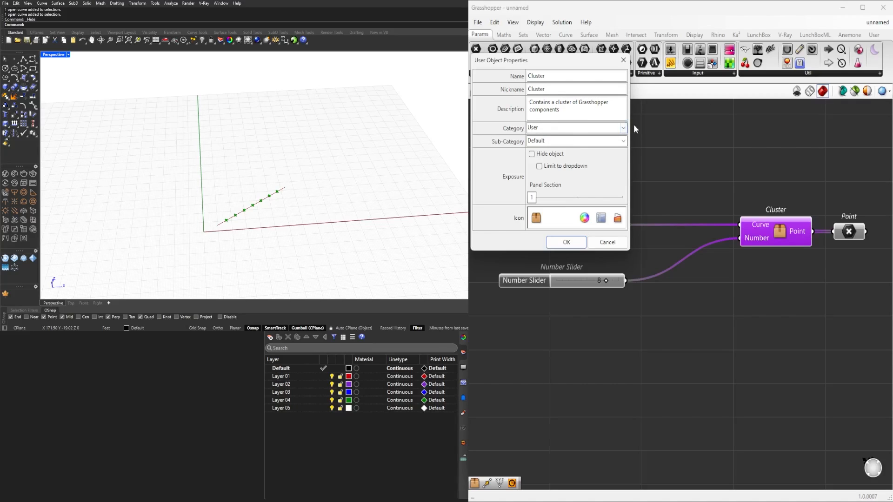
click(623, 127)
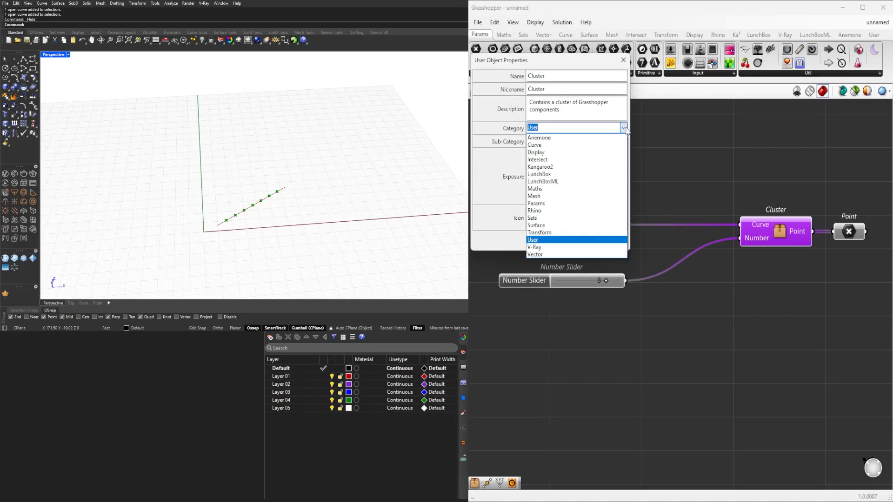
click(532, 240)
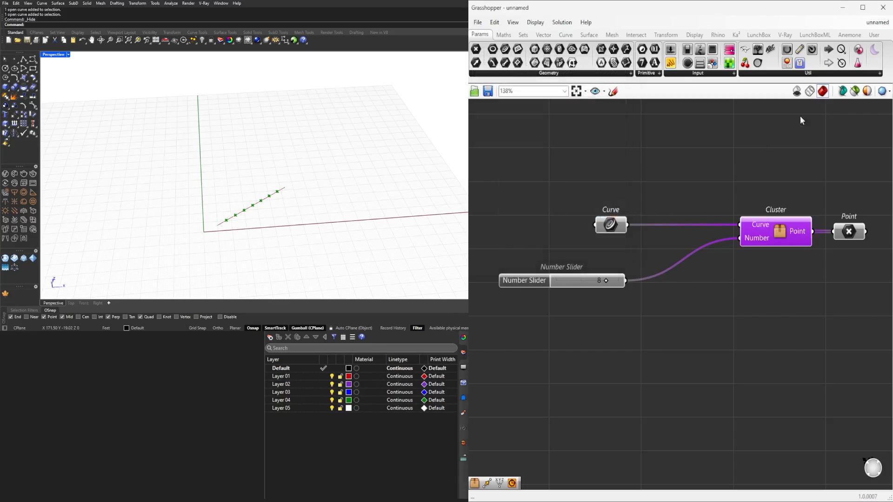
Drop the DIV-CRV-PTS_1 user object from the User tab onto the canvas below the cluster.
click(874, 35)
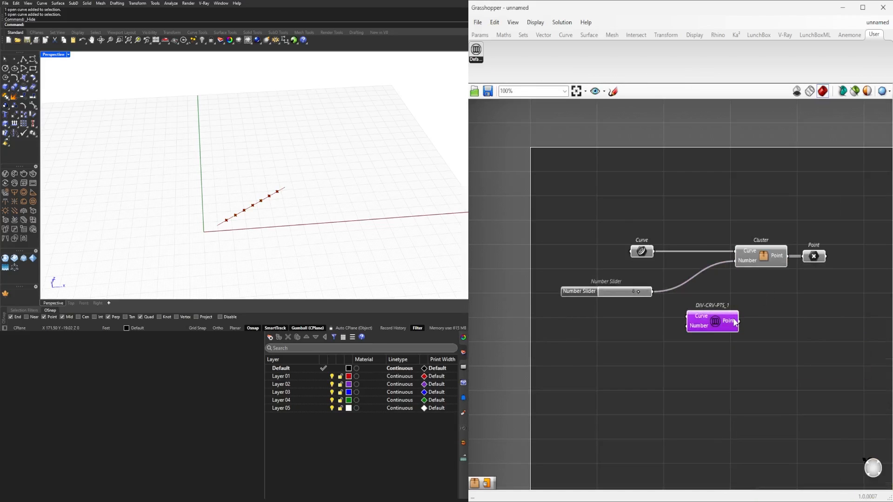
drag(711, 320, 738, 325)
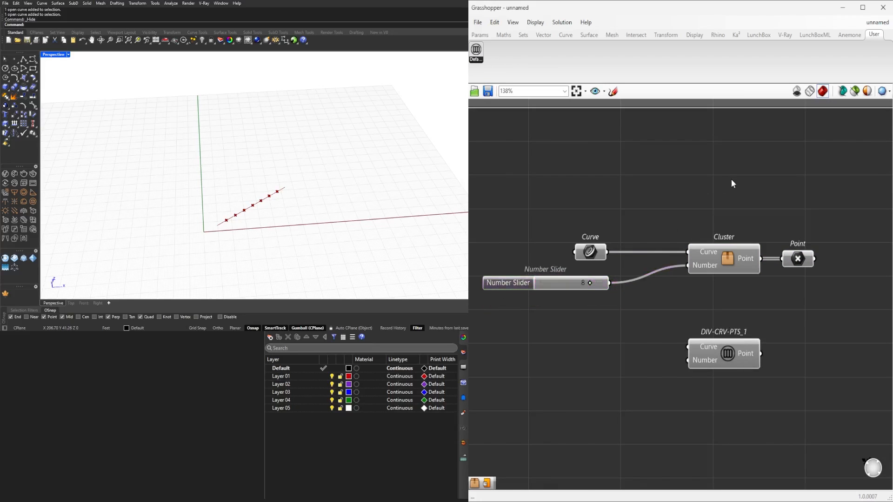
scroll(down, 3)
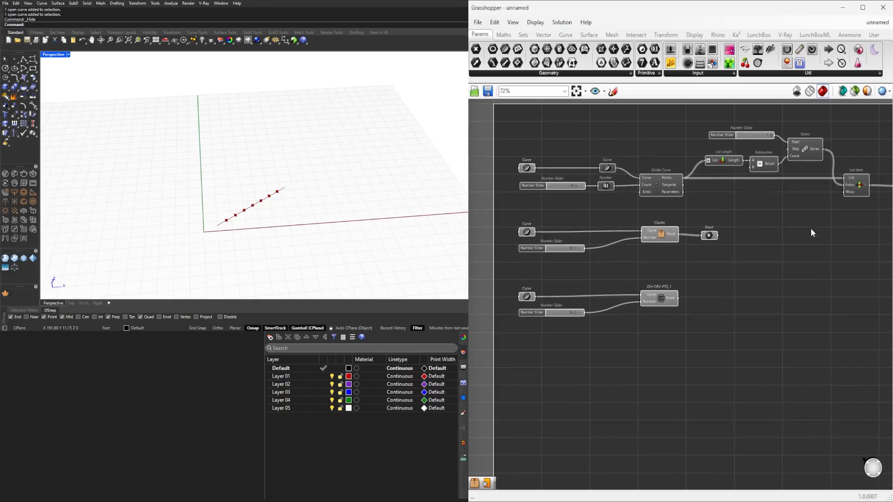
Arrange DIV-CRV-PTS_1 beside the definition and cluster, then zoom out to view all three.
scroll(down, 3)
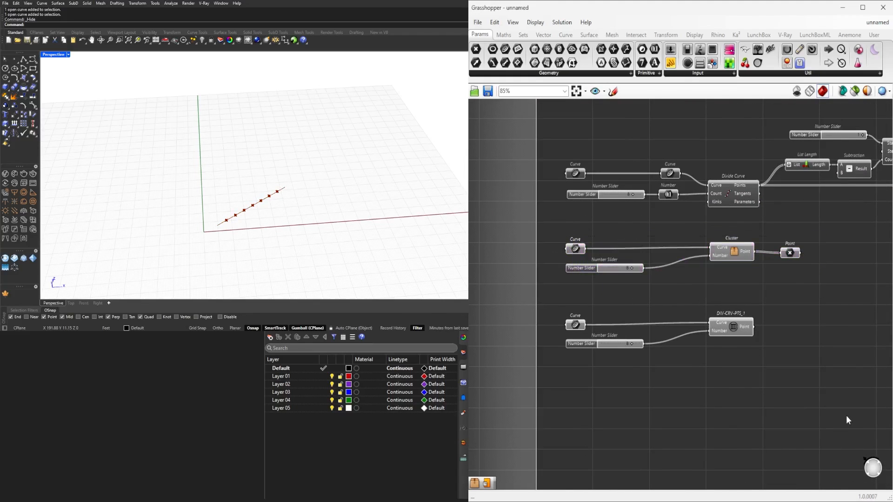
click(730, 326)
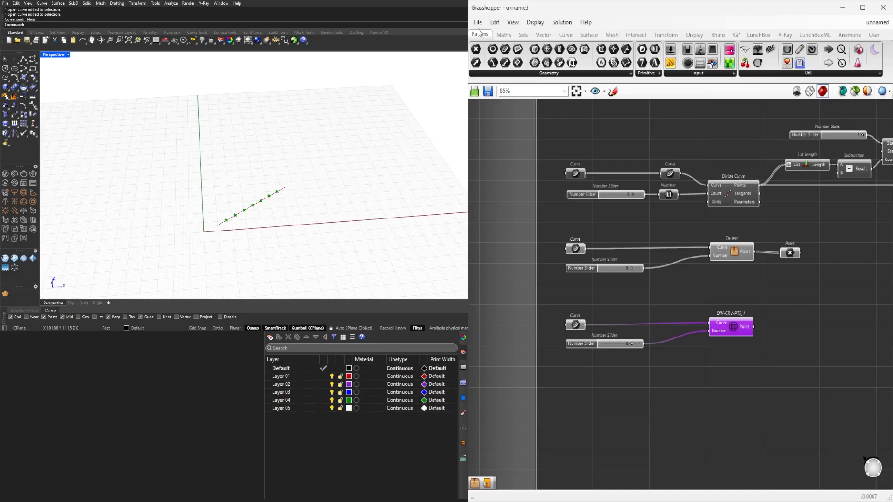
click(478, 22)
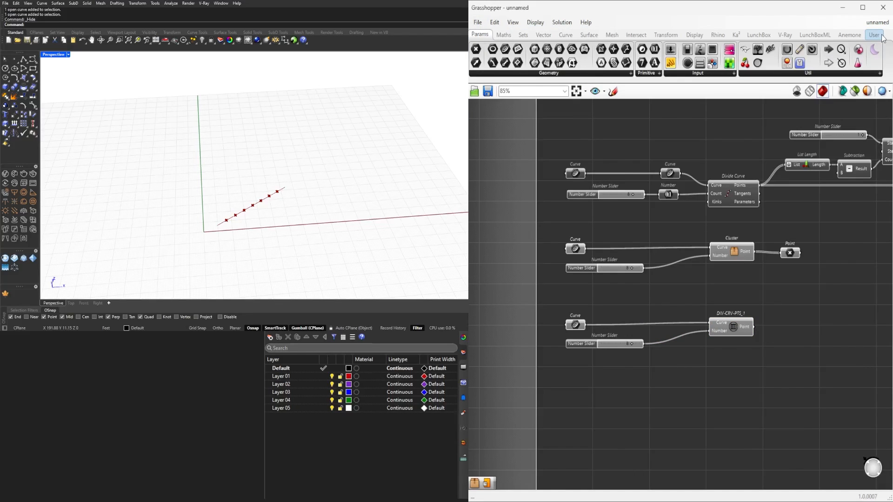
scroll(down, 3)
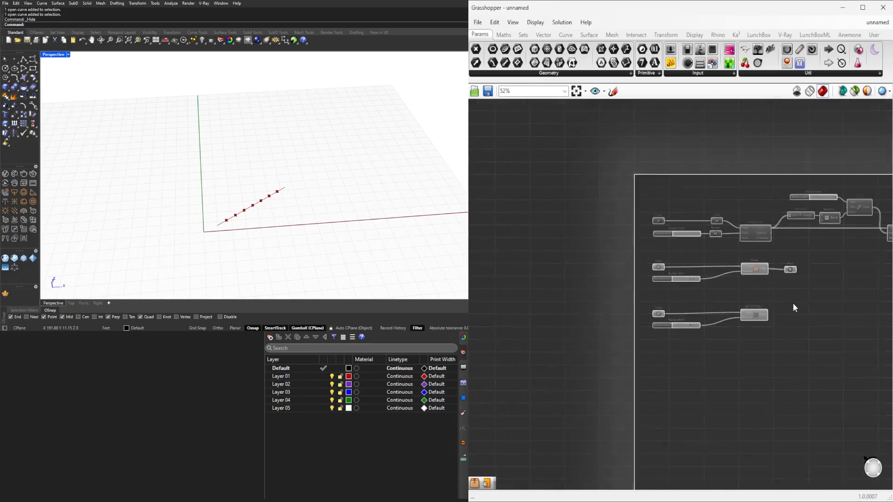